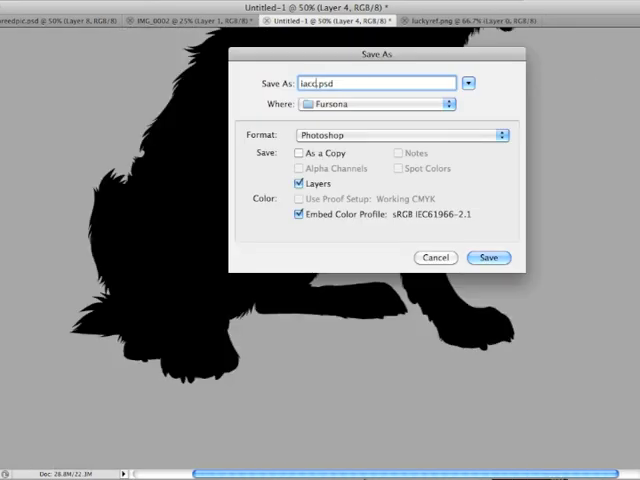
Step: Save the artwork as the layered PSD 'iaccidentallythepuddle.psd' in the Fursona folder
{"action": "left_click", "coordinate": [488, 257]}
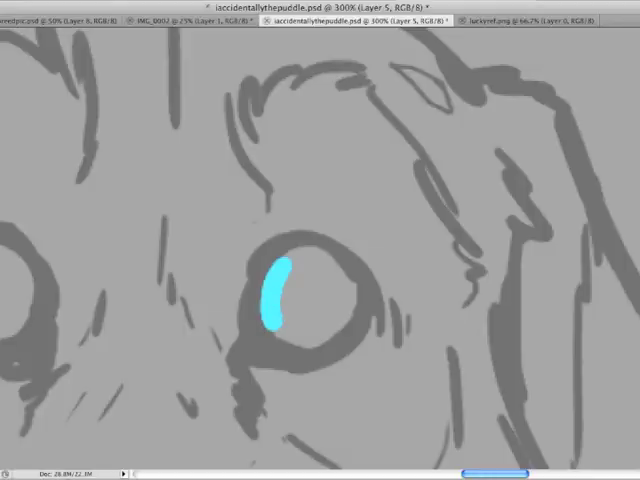